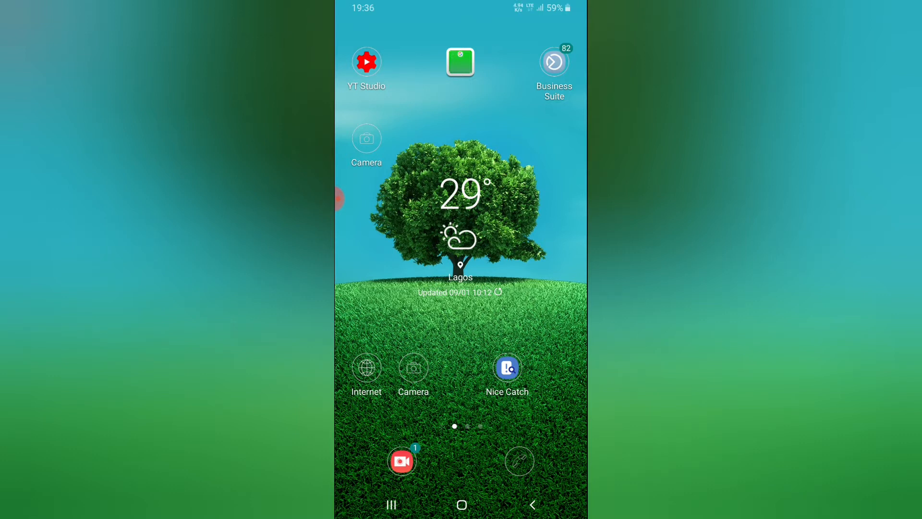
Search the Play Store for 'whatsapp business' to reach the installed WhatsApp Business listing
{"action": "scroll", "scroll_direction": "up", "scroll_amount": 3}
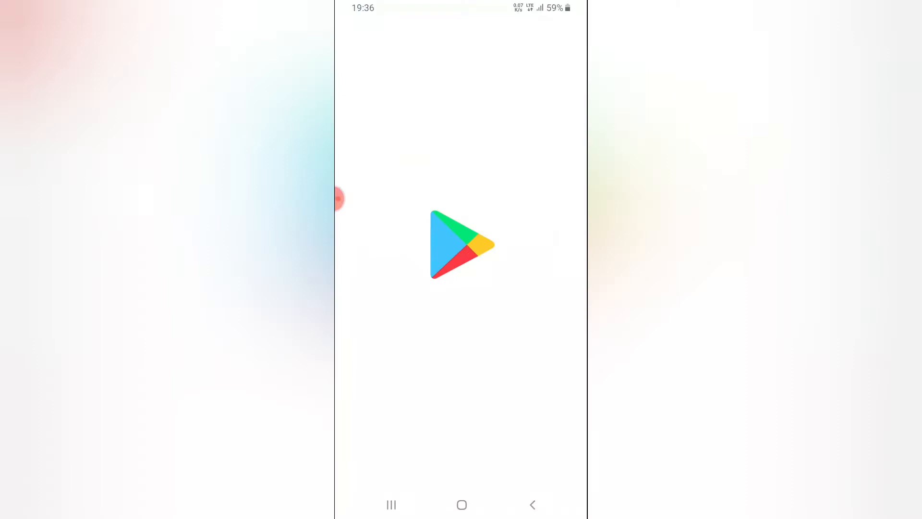
{"action": "type", "text": "whatsapp business"}
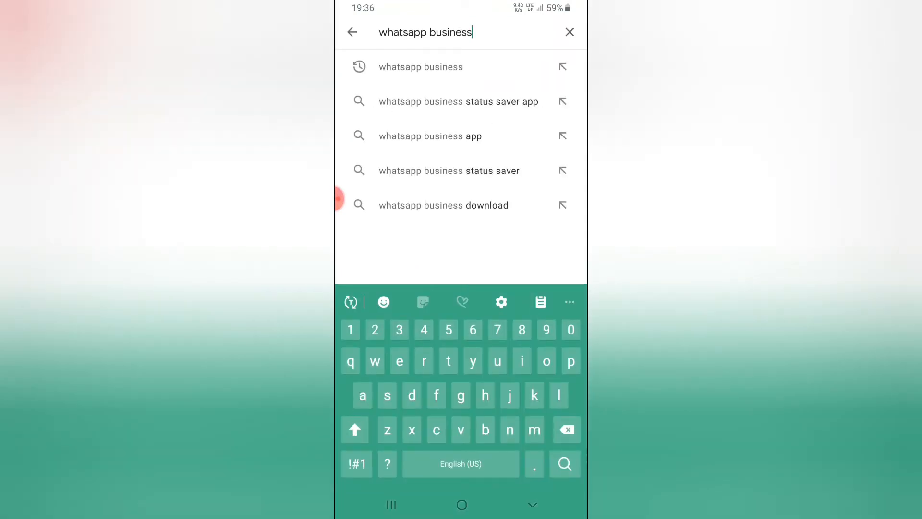
{"action": "left_click", "coordinate": [569, 32]}
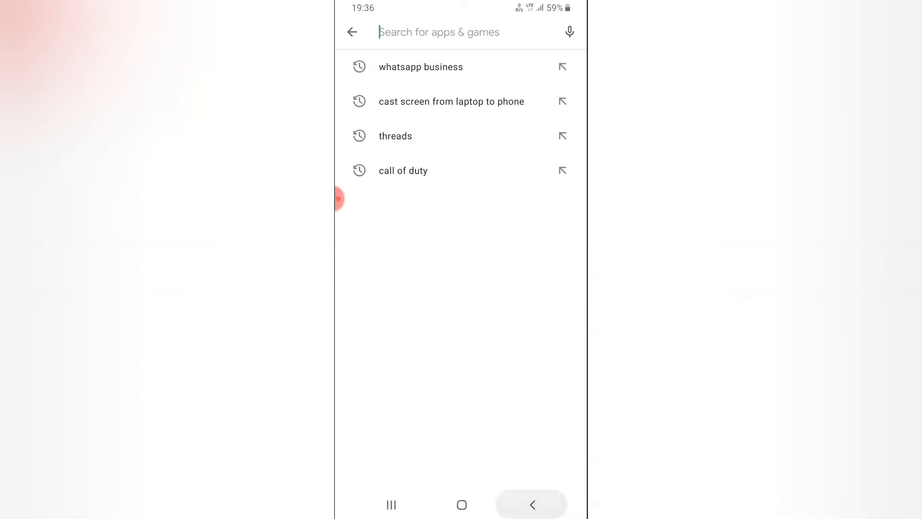
{"action": "left_click", "coordinate": [421, 66]}
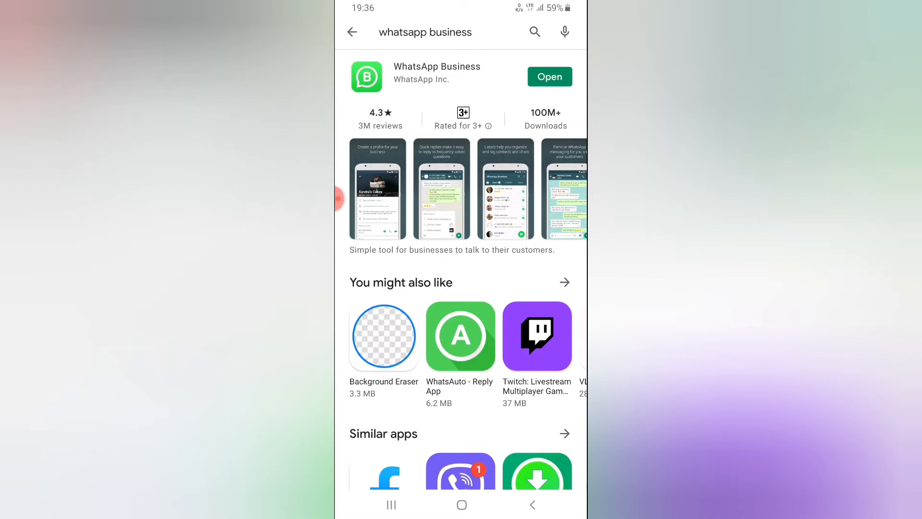
Launch WhatsApp Business, accept the terms, verify the phone number and allow file access
{"action": "left_click", "coordinate": [548, 77]}
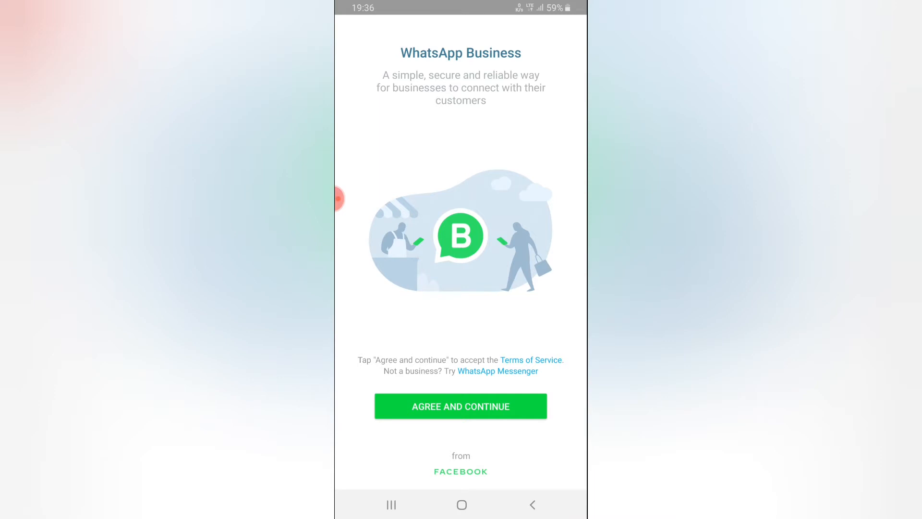
{"action": "left_click", "coordinate": [460, 406]}
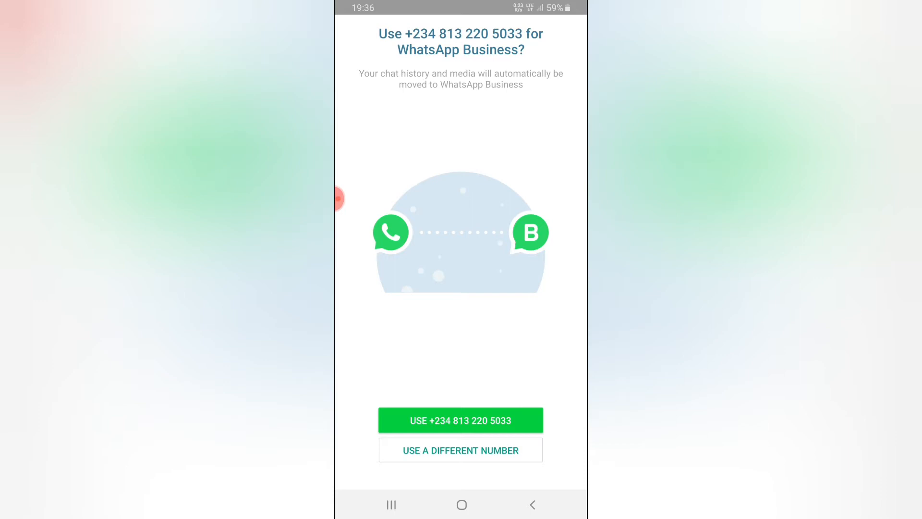
{"action": "left_click", "coordinate": [461, 450]}
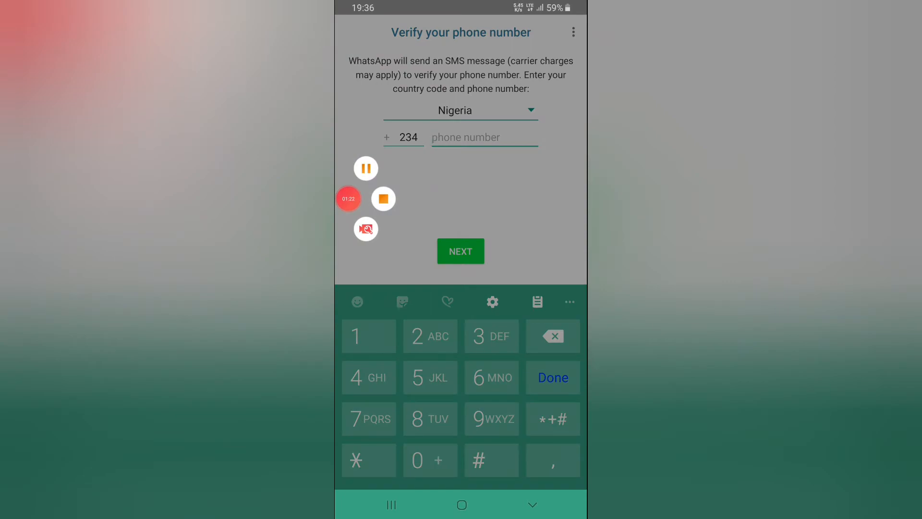
{"action": "left_click", "coordinate": [460, 251]}
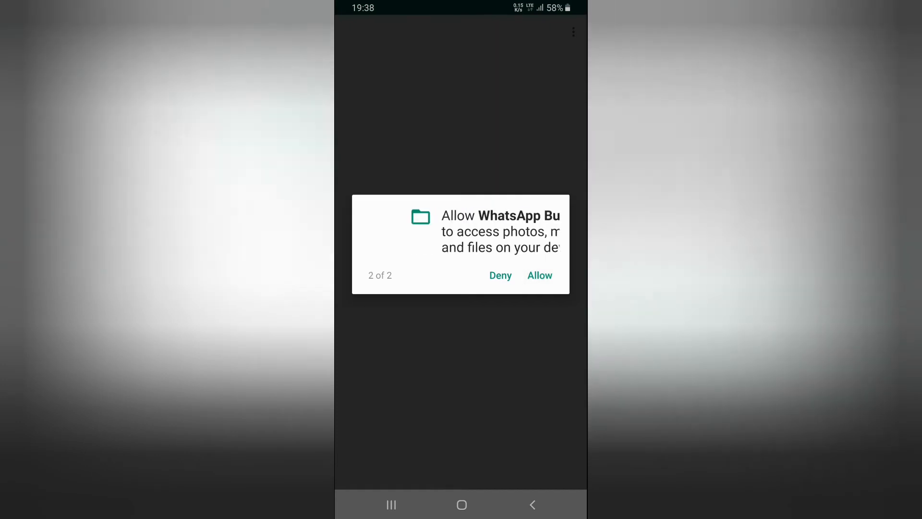
{"action": "left_click", "coordinate": [539, 275]}
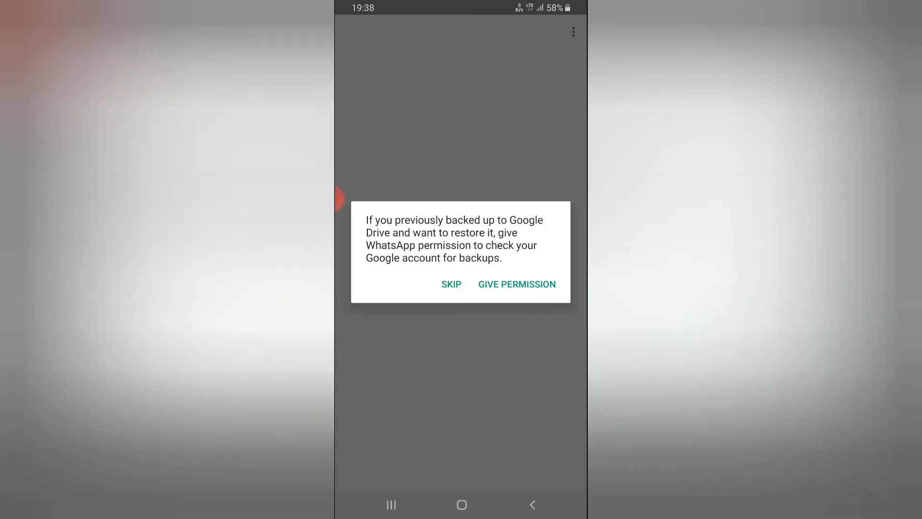
Skip the backup restore and enter TS TECH TALK as the business name
{"action": "left_click", "coordinate": [451, 284]}
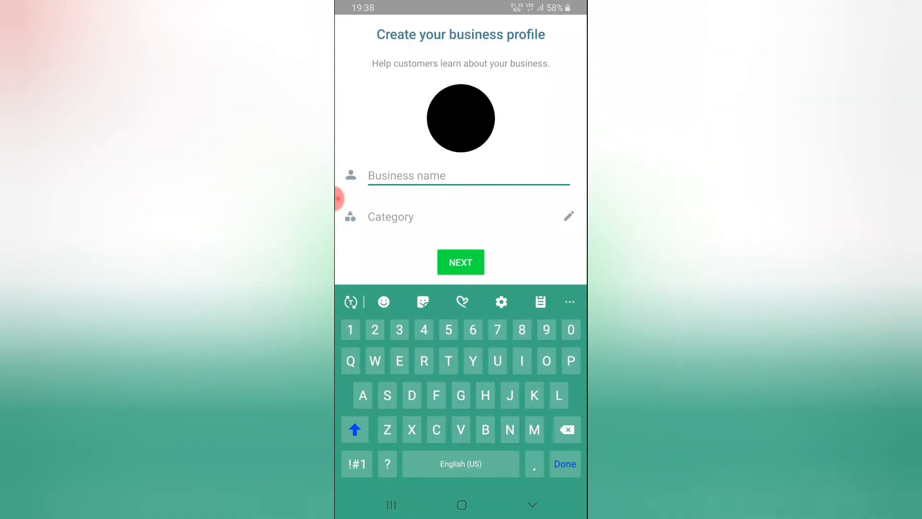
{"action": "left_click", "coordinate": [448, 361]}
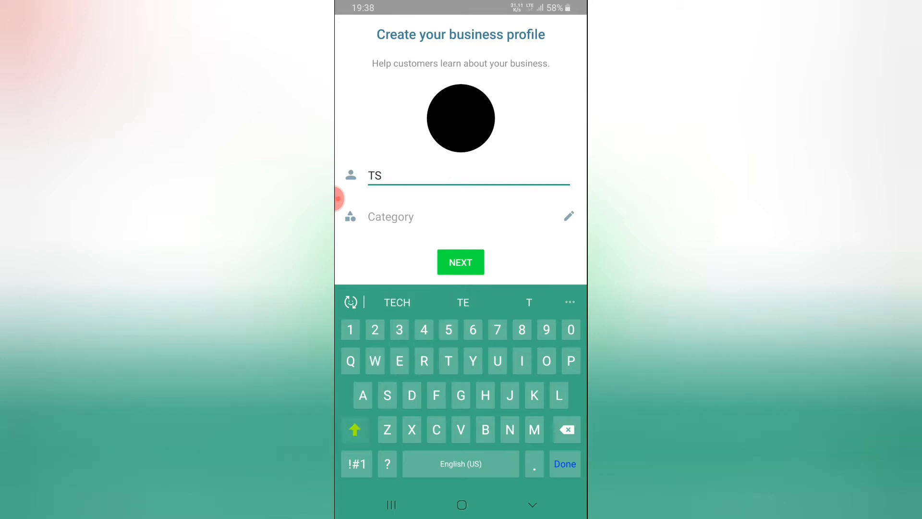
{"action": "type", "text": "TECH TALK"}
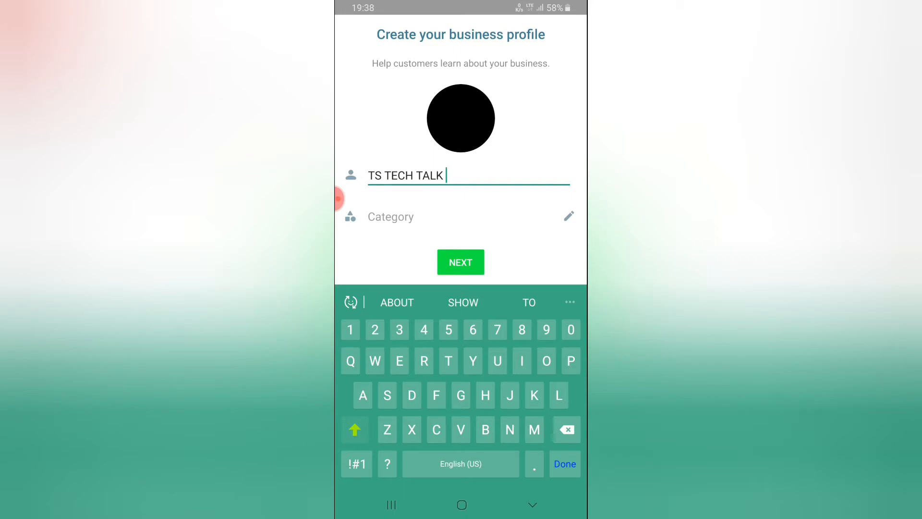
Browse the gallery's All photos album for a business profile picture
{"action": "left_click", "coordinate": [460, 118]}
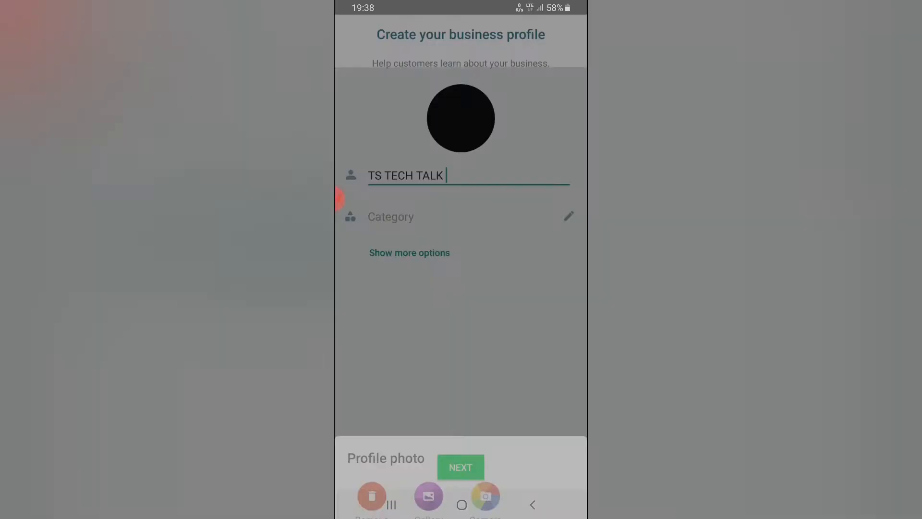
{"action": "left_click", "coordinate": [428, 496]}
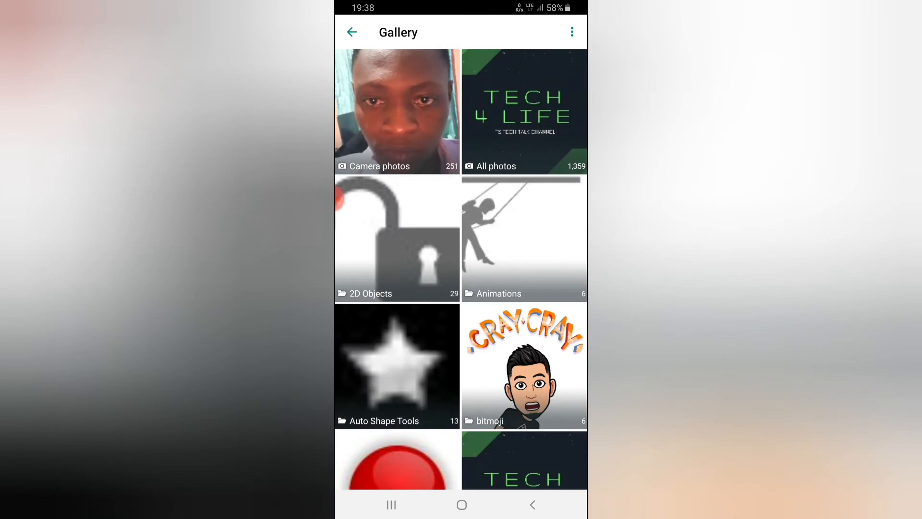
{"action": "left_click", "coordinate": [524, 110]}
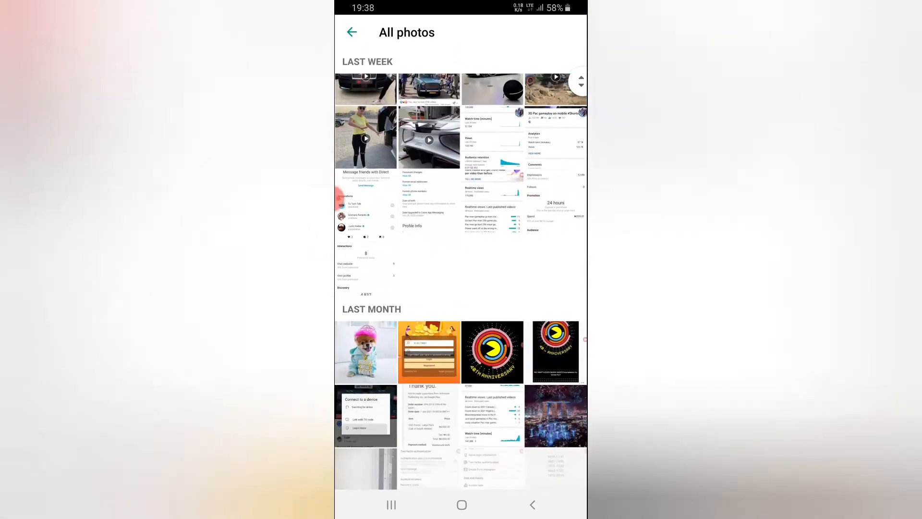
{"action": "scroll", "scroll_direction": "down", "scroll_amount": 3}
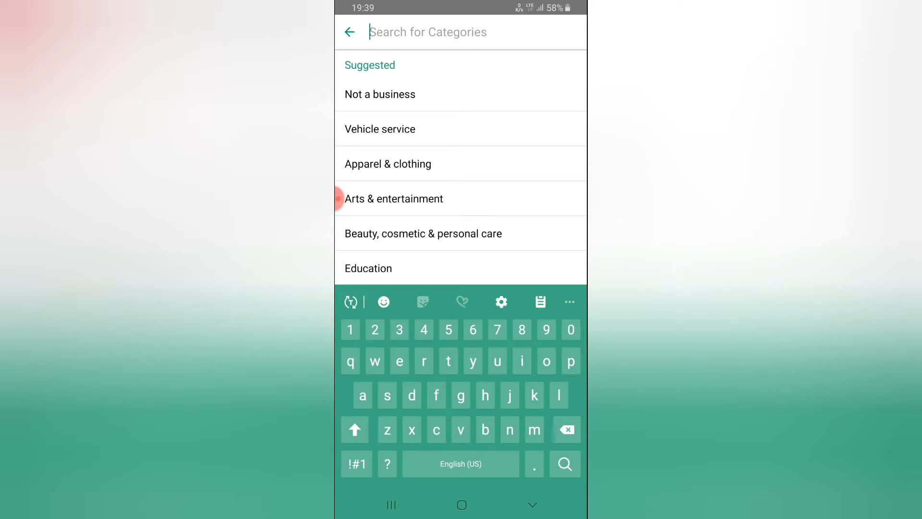
Choose Beauty, cosmetic & personal care from the suggested categories list
{"action": "scroll", "scroll_direction": "up", "scroll_amount": 3}
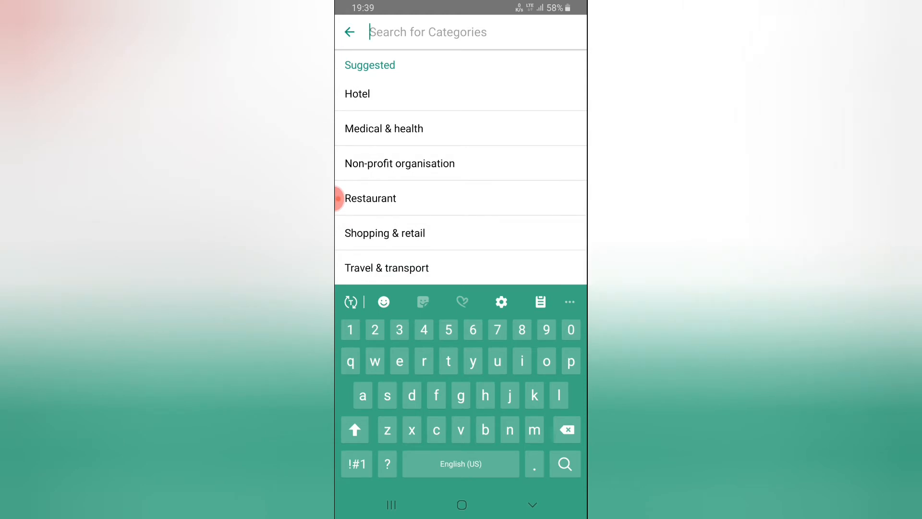
{"action": "scroll", "scroll_direction": "up", "scroll_amount": 3}
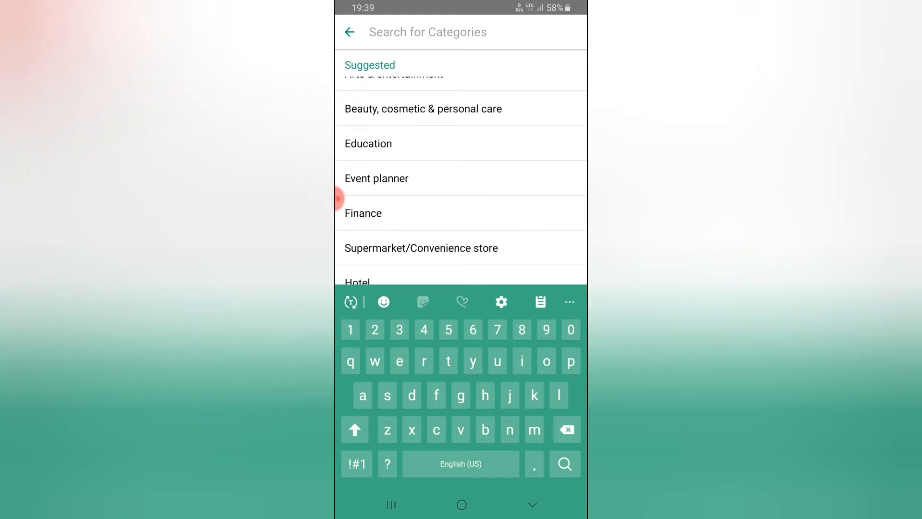
{"action": "scroll", "scroll_direction": "up", "scroll_amount": 3}
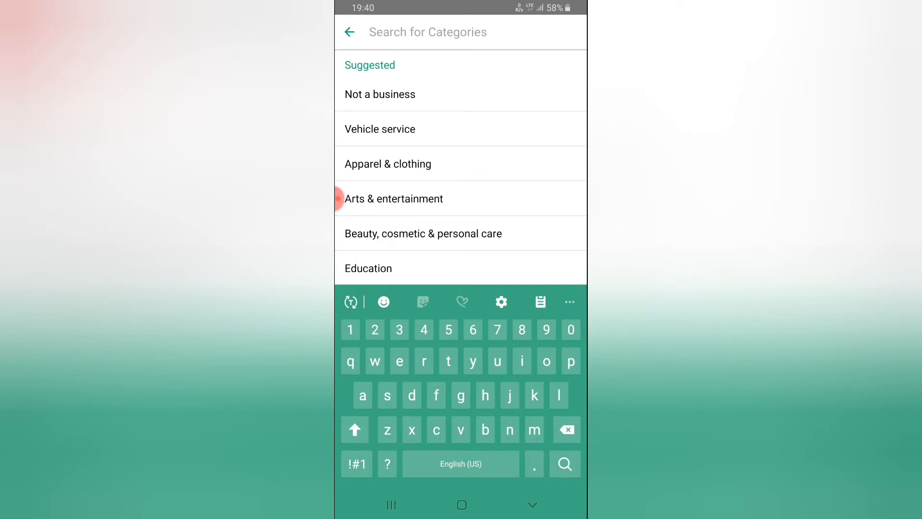
{"action": "left_click", "coordinate": [422, 234]}
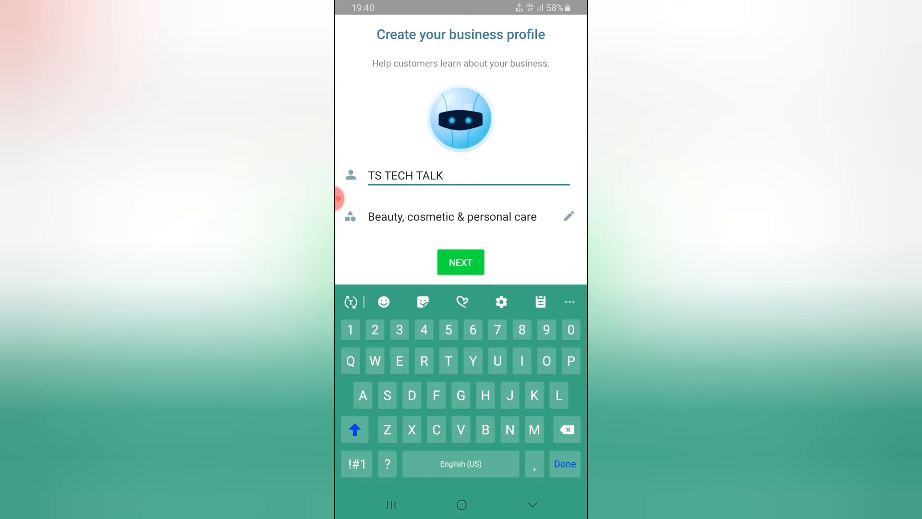
Continue the TS TECH TALK profile form, briefly visiting and leaving a WhatsApp FAQ page
{"action": "left_click", "coordinate": [461, 261]}
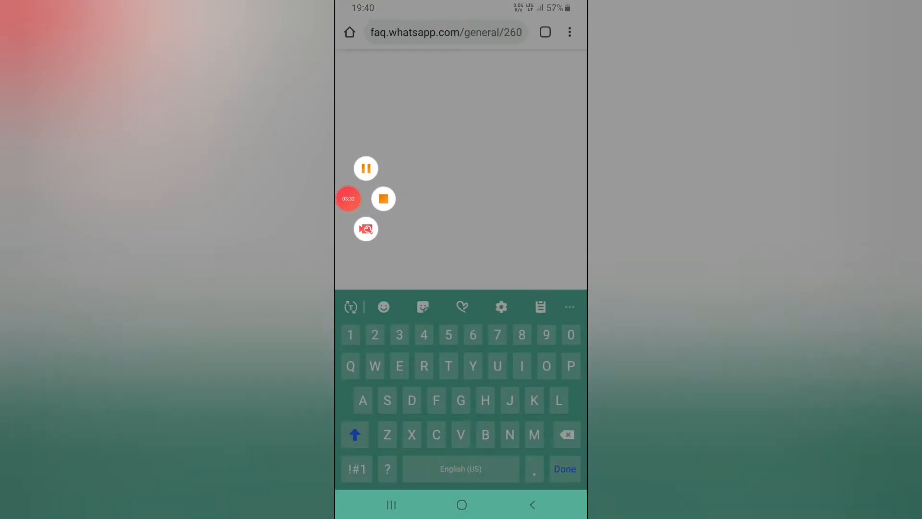
{"action": "left_click", "coordinate": [564, 469]}
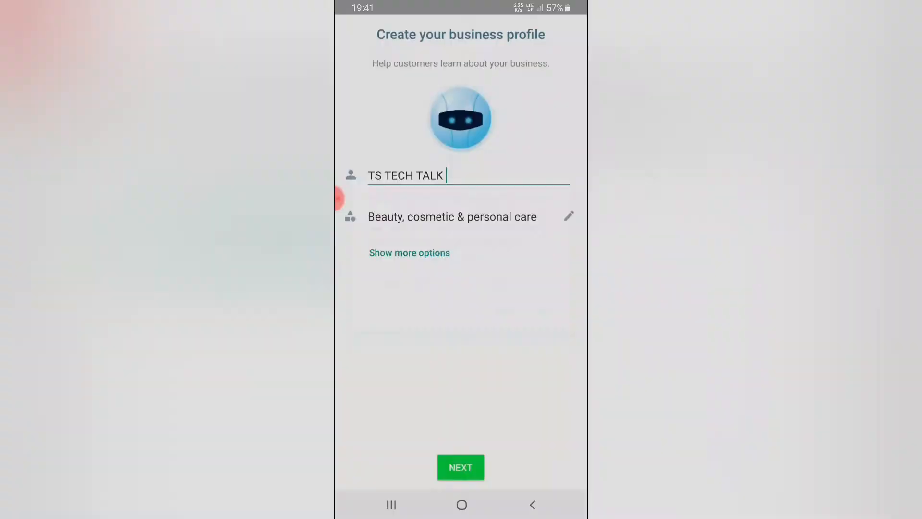
Retype the business name as Ts Tech Talk and submit the profile
{"action": "left_click", "coordinate": [468, 176]}
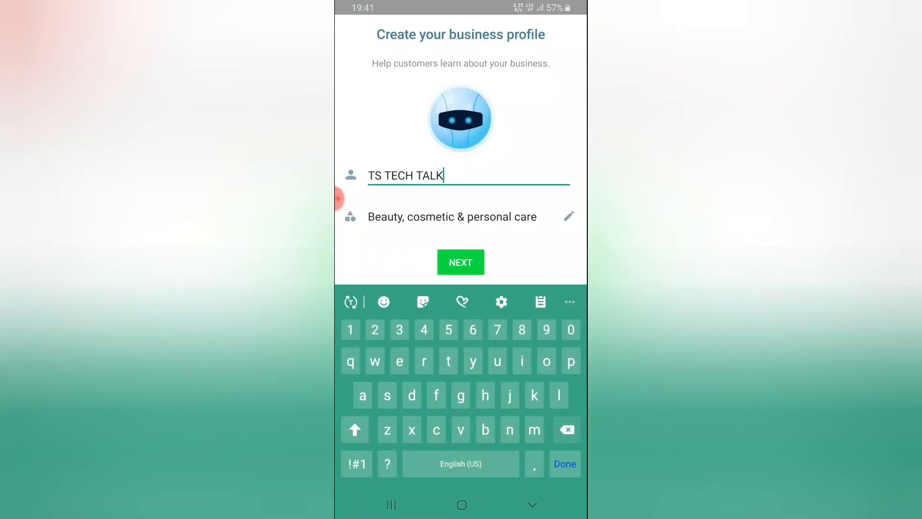
{"action": "left_click", "coordinate": [566, 429]}
{"action": "type", "text": "Ts Tech T"}
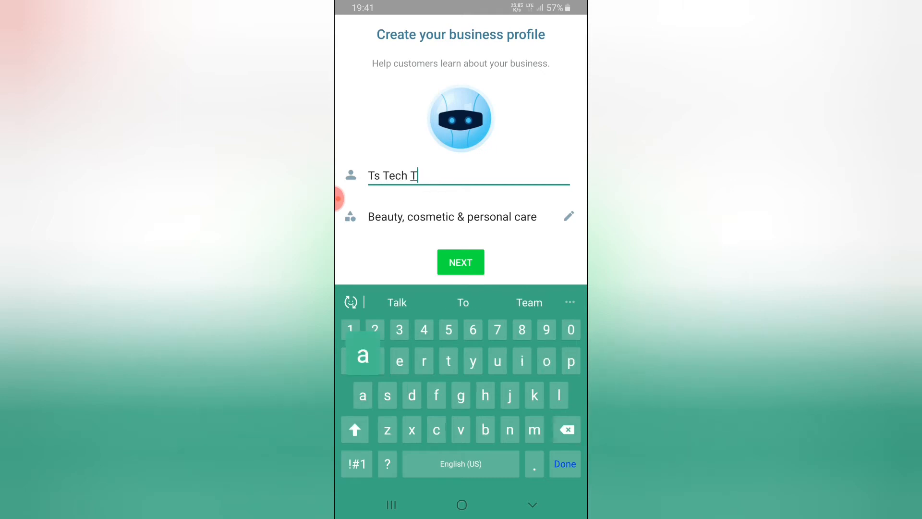
{"action": "type", "text": "alk"}
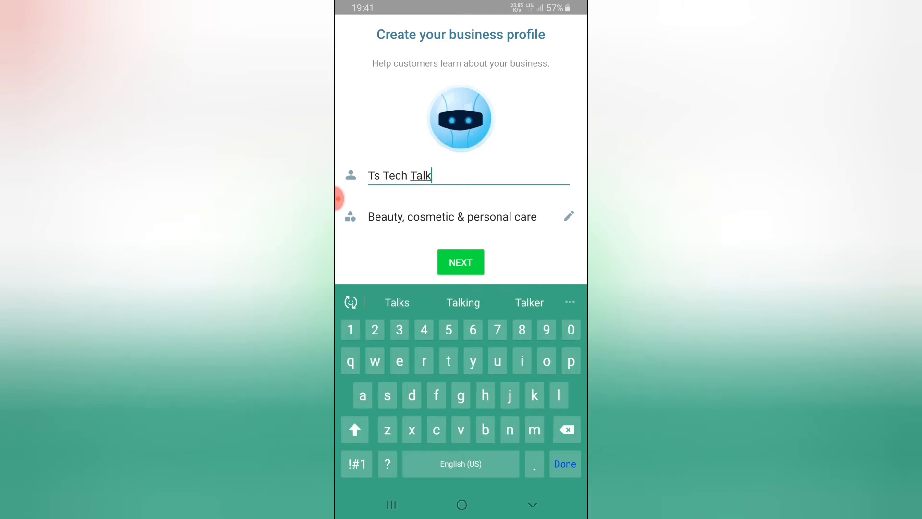
{"action": "left_click", "coordinate": [461, 262]}
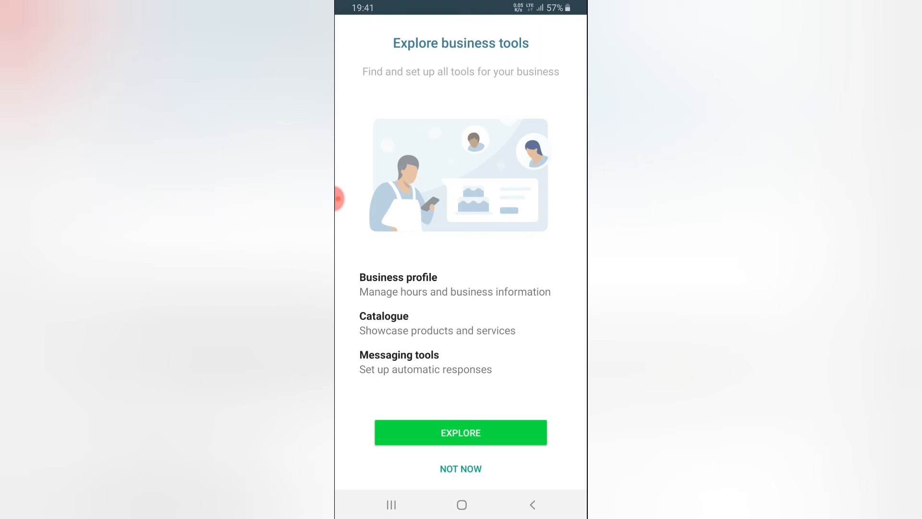
Explore the business tools and open the Ts Tech Talk Business Profile
{"action": "left_click", "coordinate": [461, 432]}
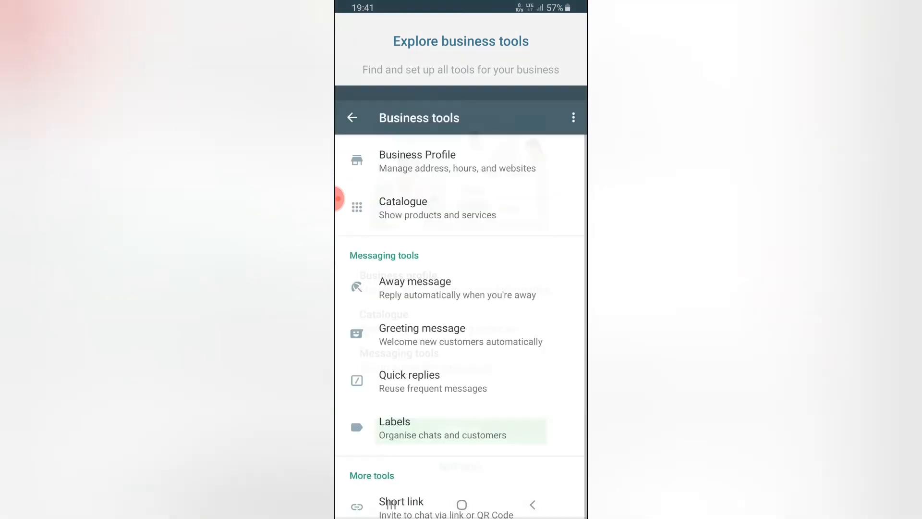
{"action": "scroll", "scroll_direction": "up", "scroll_amount": 3}
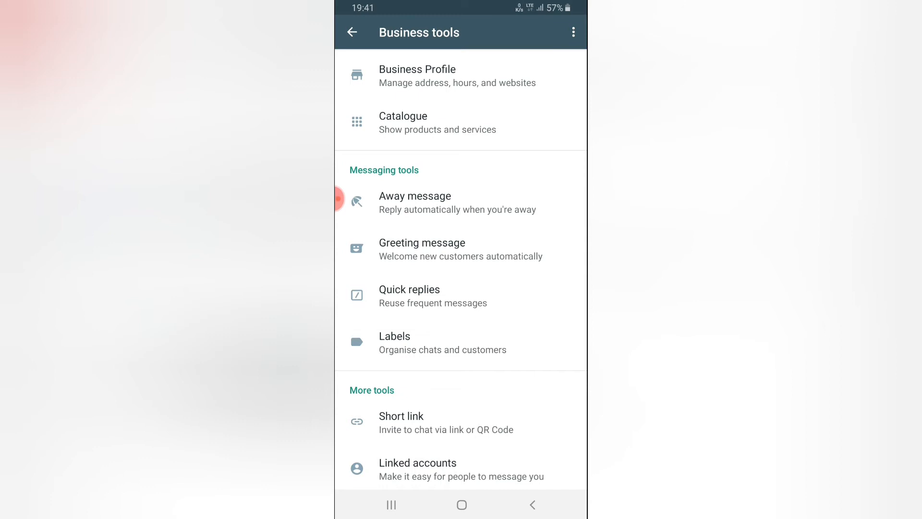
{"action": "left_click", "coordinate": [458, 75]}
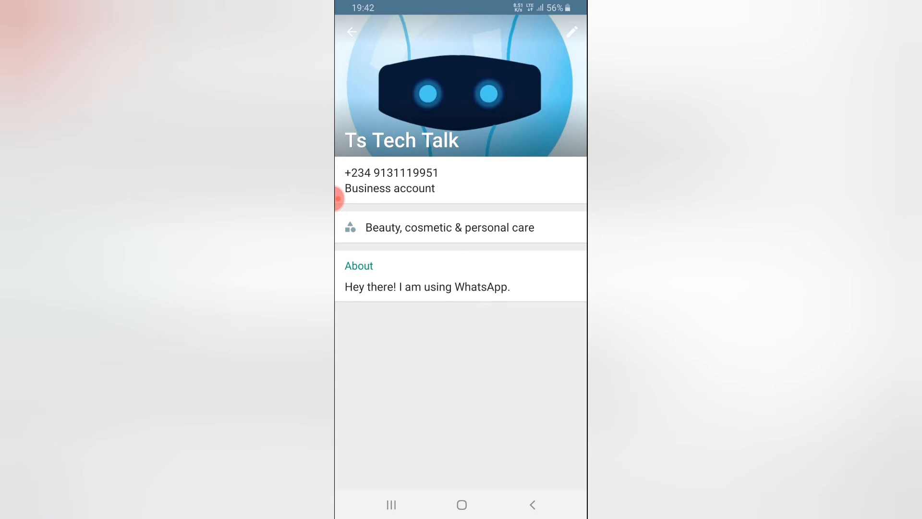
Start the Ts Tech Talk description with a welcome mentioning the best beauty
{"action": "left_click", "coordinate": [571, 32]}
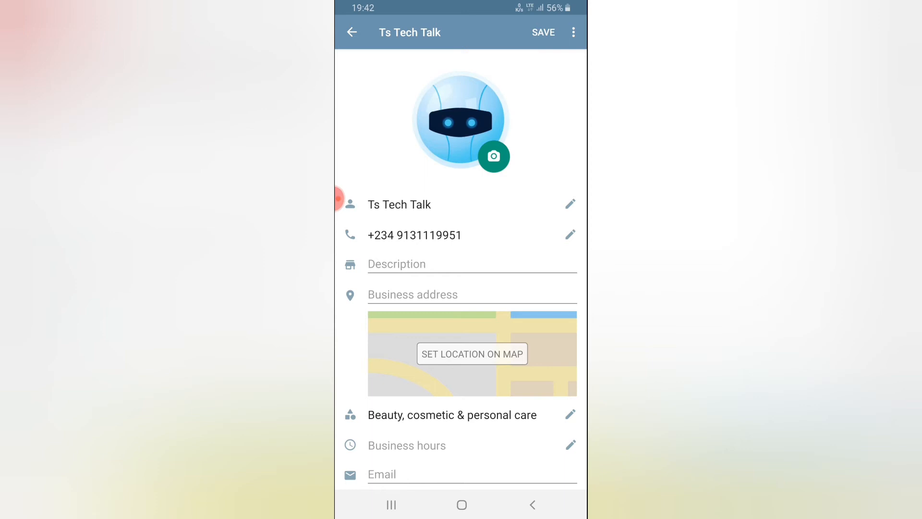
{"action": "left_click", "coordinate": [471, 264]}
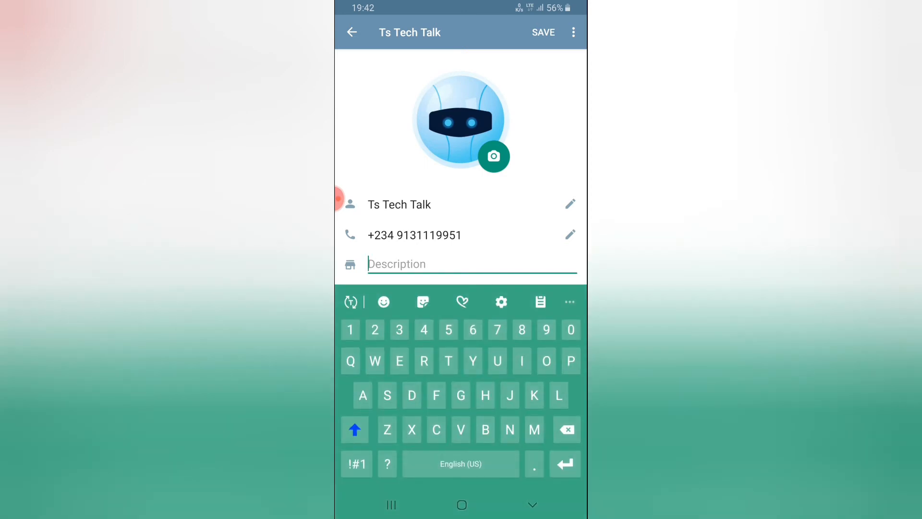
{"action": "type", "text": "Welcome to ts teck t"}
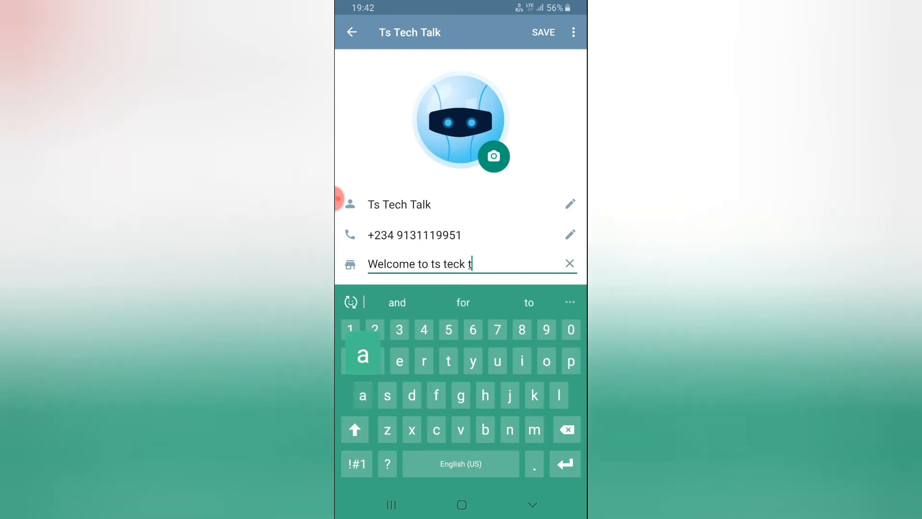
{"action": "type", "text": "alk w"}
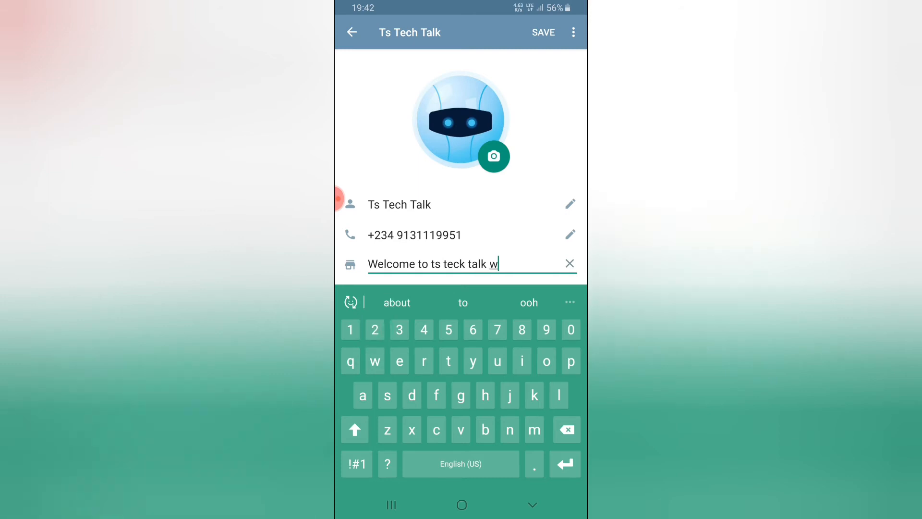
{"action": "type", "text": "e well"}
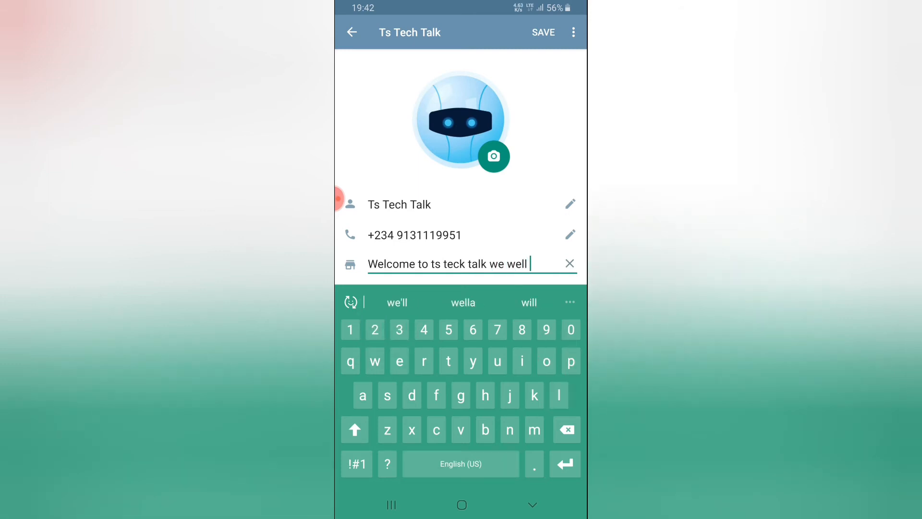
{"action": "type", "text": "the best beaut"}
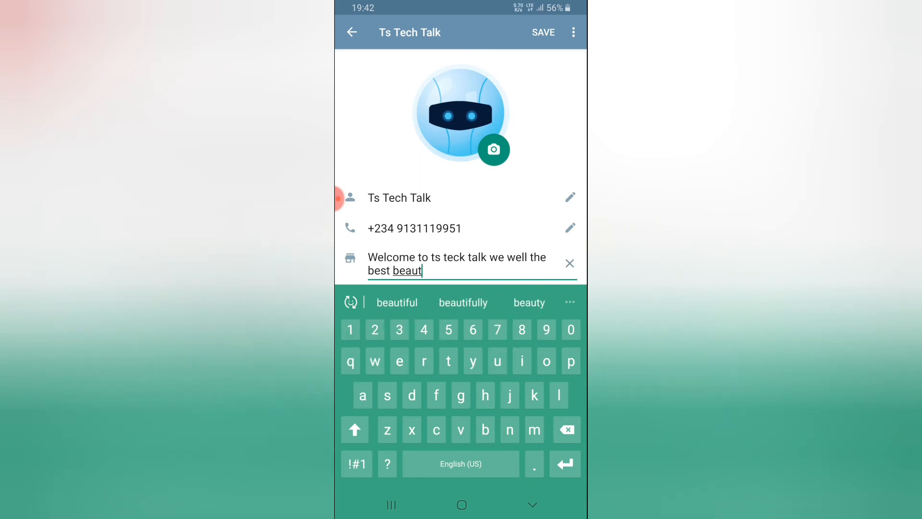
{"action": "left_click", "coordinate": [529, 302]}
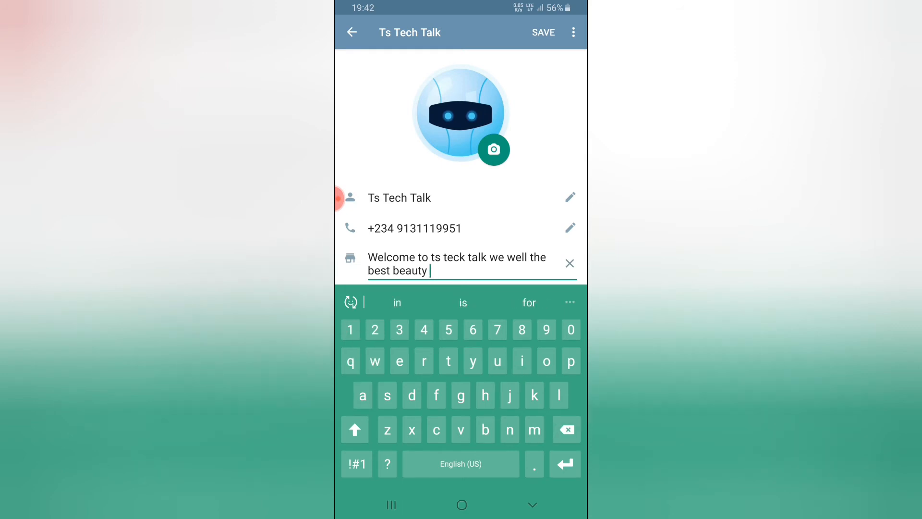
Finish the description covering looks, stylish services offered and very big events
{"action": "left_click", "coordinate": [357, 463]}
{"action": "type", "text": ", cosmetic and all that helps you"}
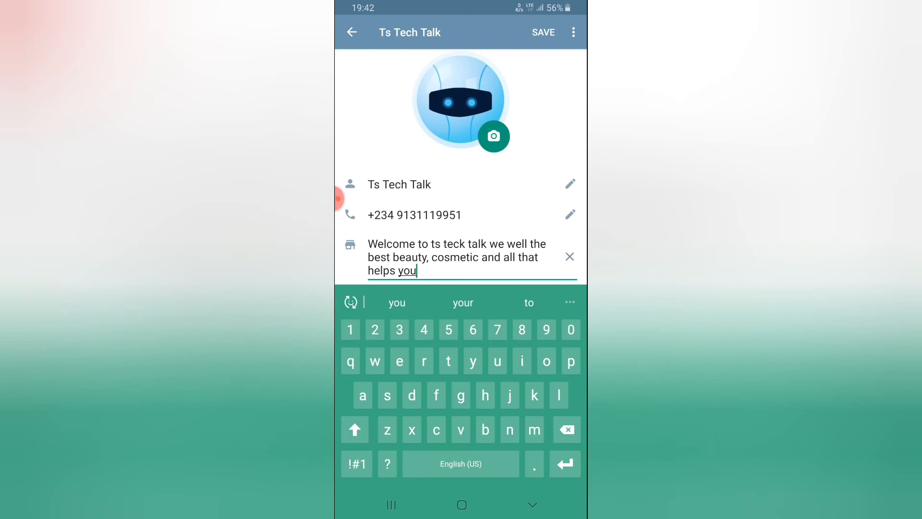
{"action": "type", "text": "look good, we also o"}
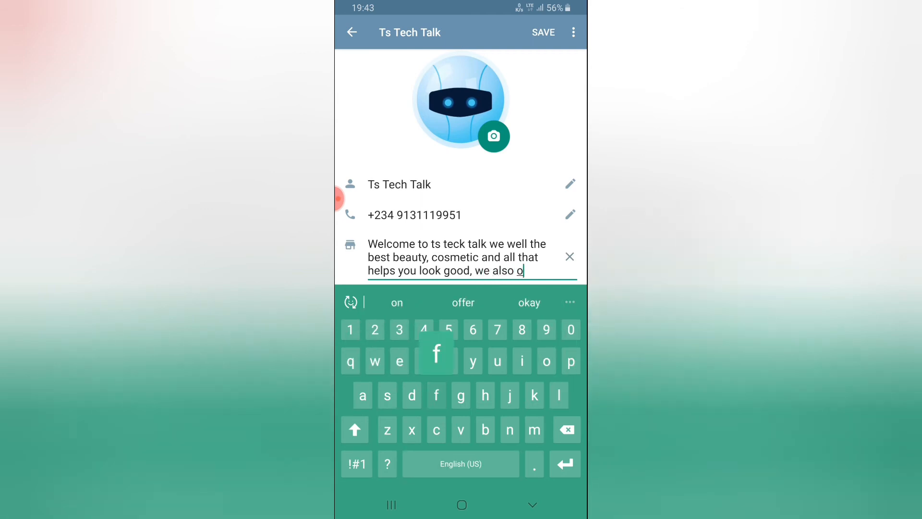
{"action": "left_click", "coordinate": [463, 302]}
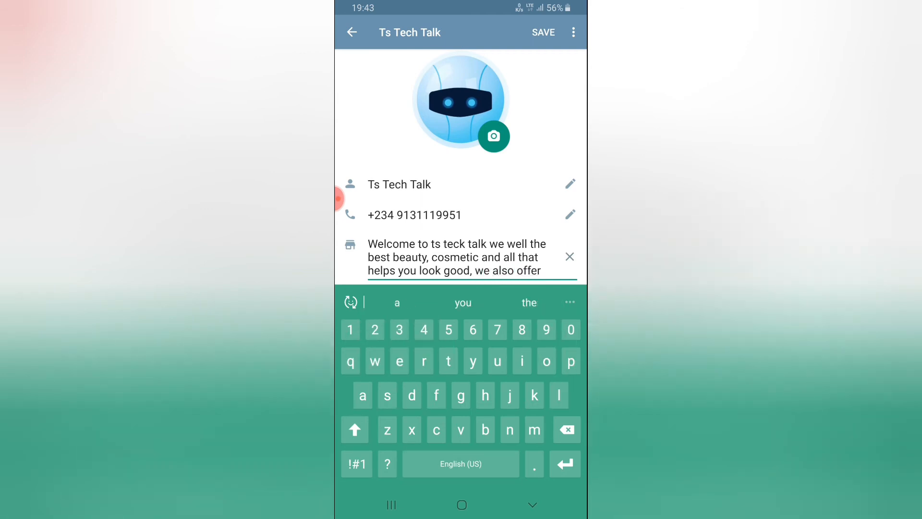
{"action": "type", "text": "stylish servic"}
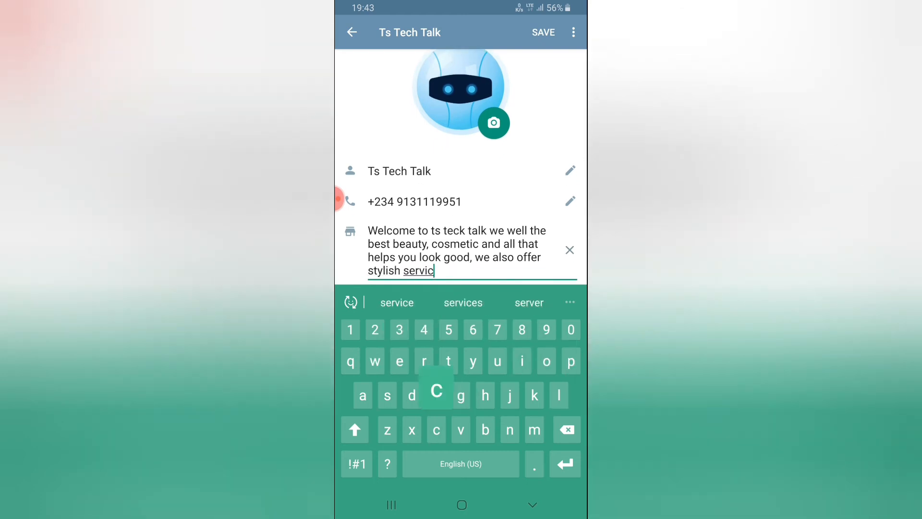
{"action": "left_click", "coordinate": [463, 302]}
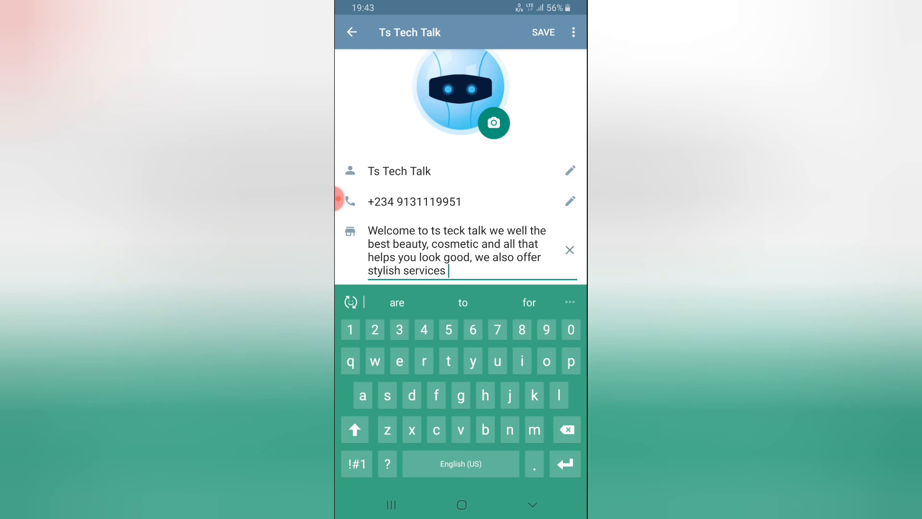
{"action": "type", "text": "and available for eve"}
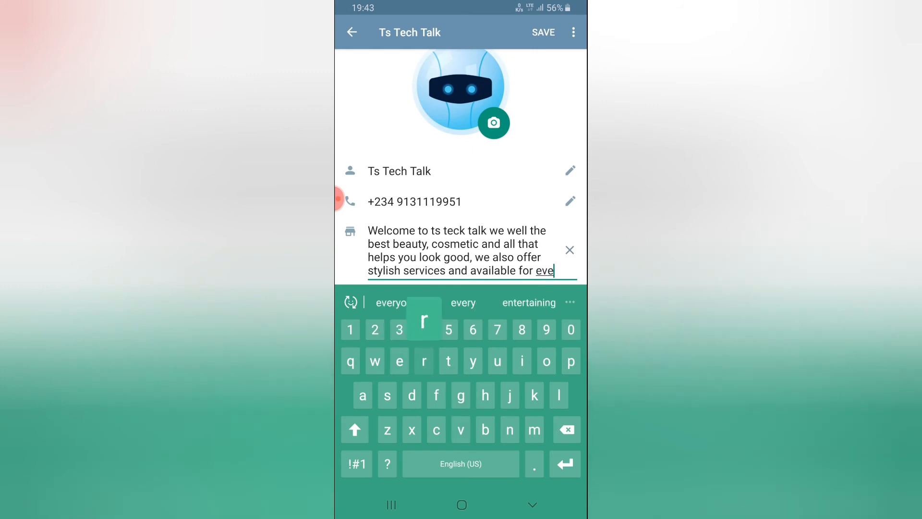
{"action": "type", "text": "ry big and small"}
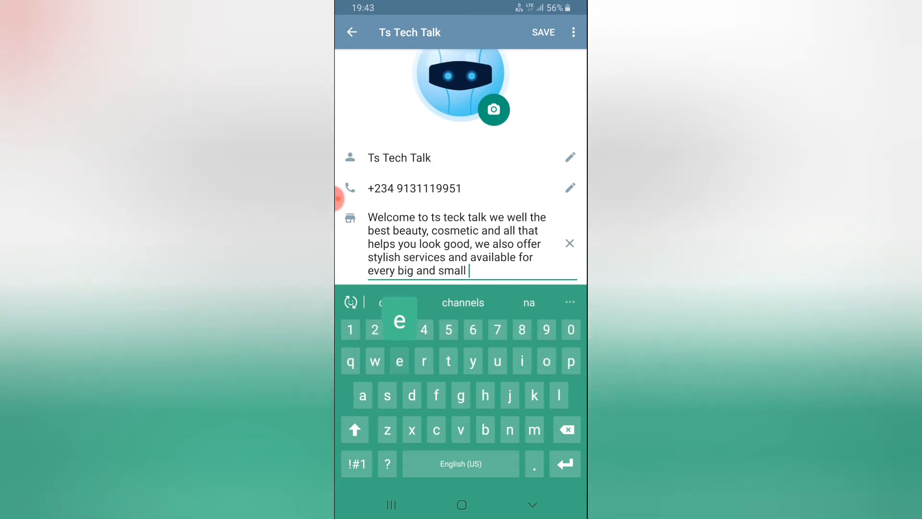
{"action": "type", "text": "vents"}
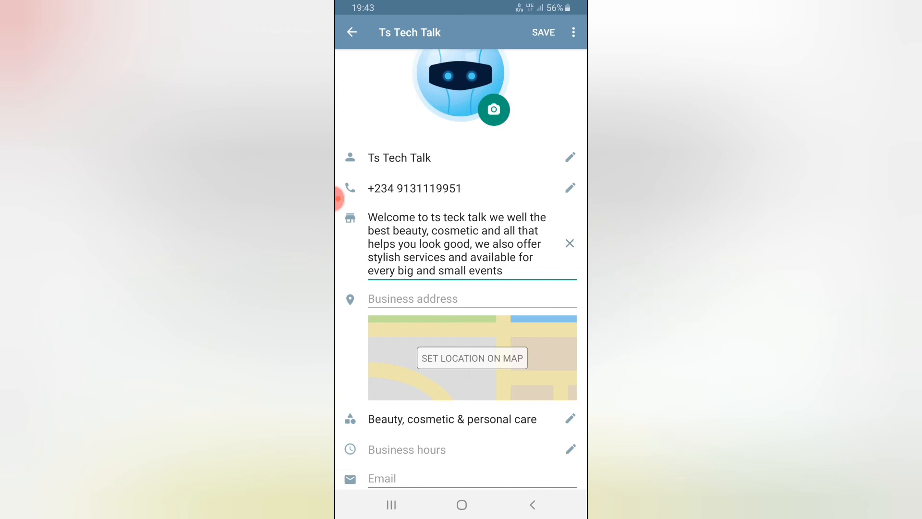
{"action": "left_click", "coordinate": [413, 298]}
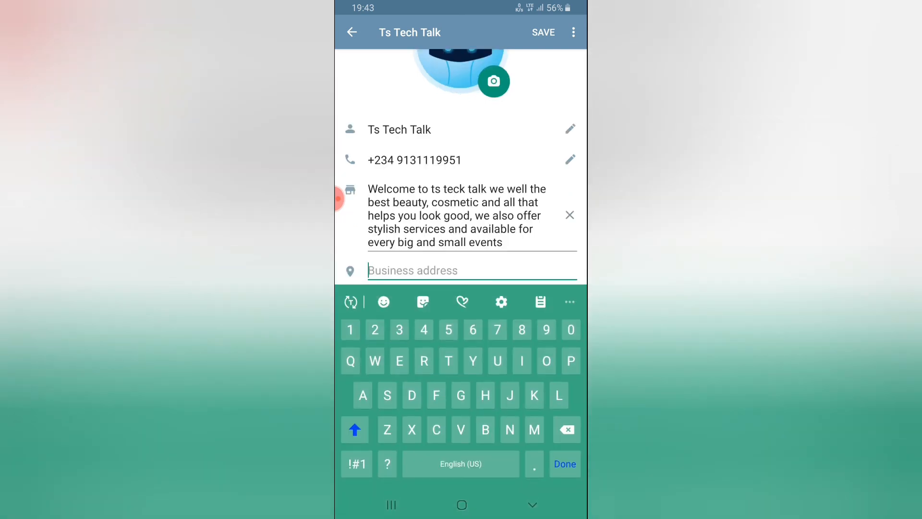
{"action": "type", "text": "6"}
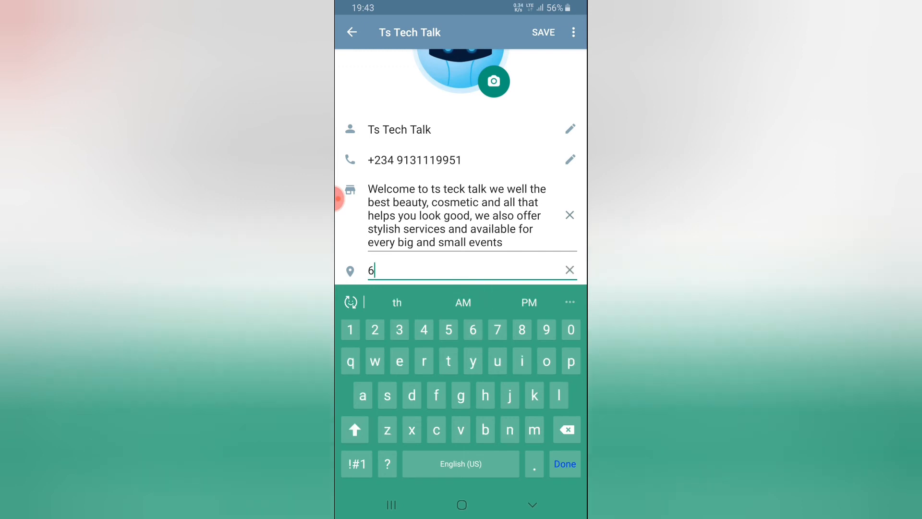
{"action": "type", "text": ","}
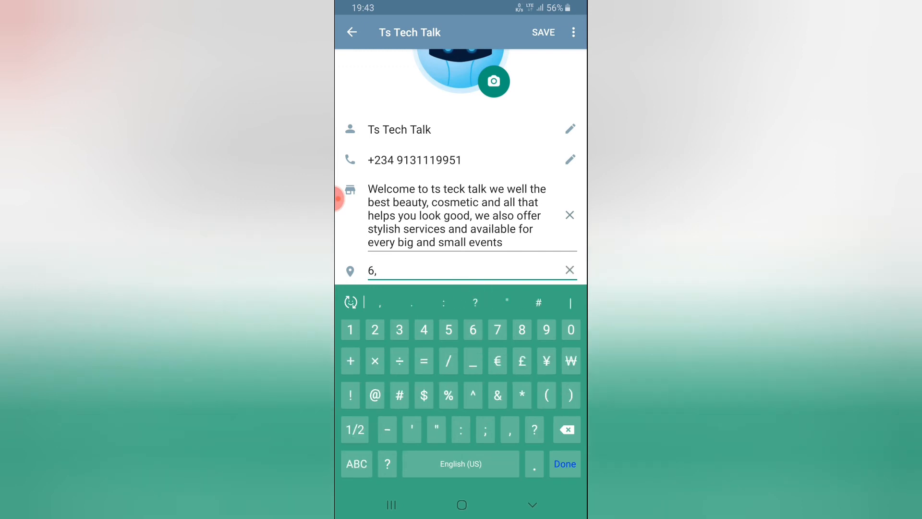
{"action": "type", "text": "Awolowo Way, Ikeja, Lag"}
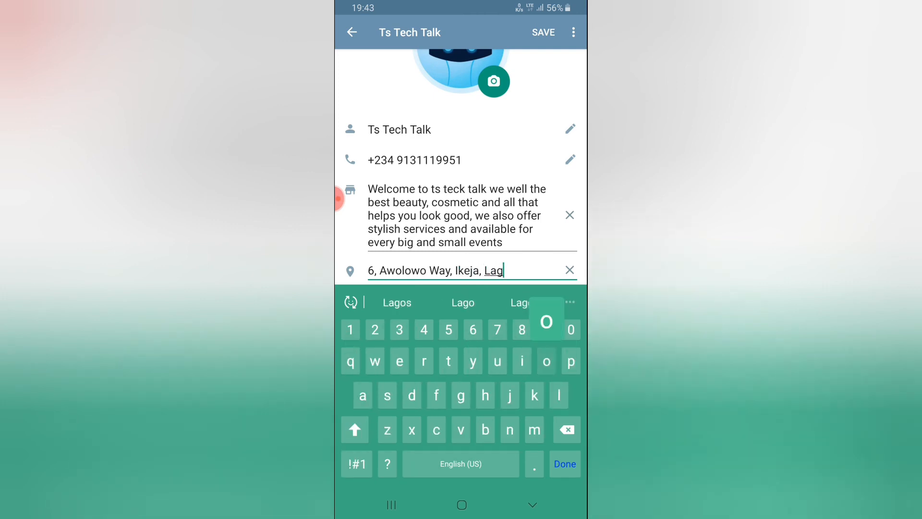
{"action": "left_click", "coordinate": [397, 302]}
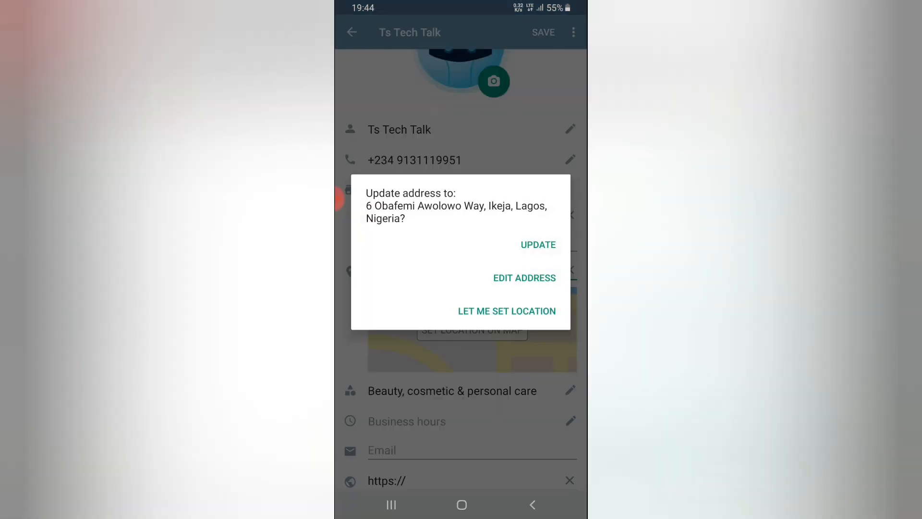
{"action": "left_click", "coordinate": [537, 245]}
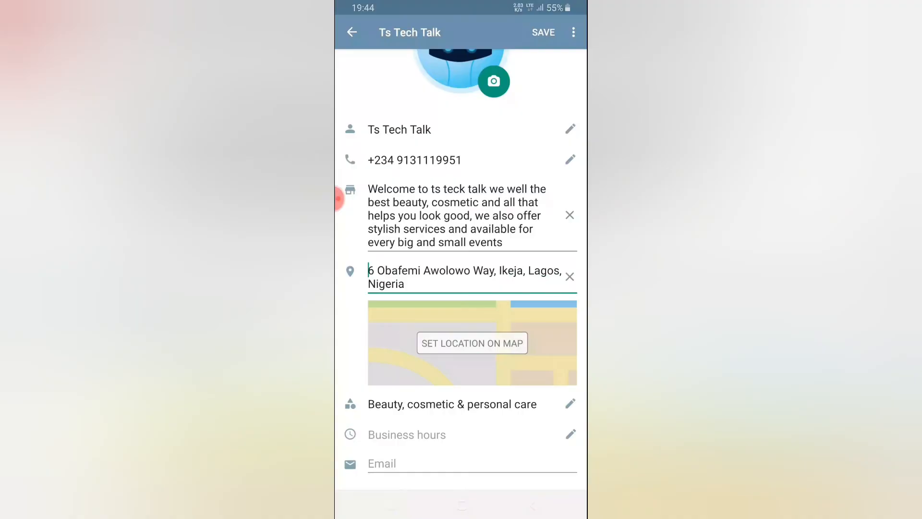
{"action": "left_click", "coordinate": [472, 343]}
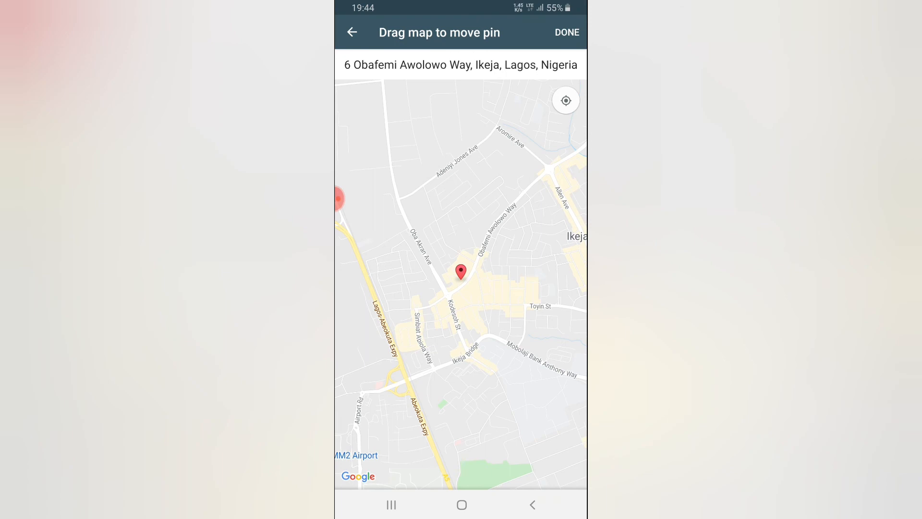
{"action": "left_click", "coordinate": [566, 32]}
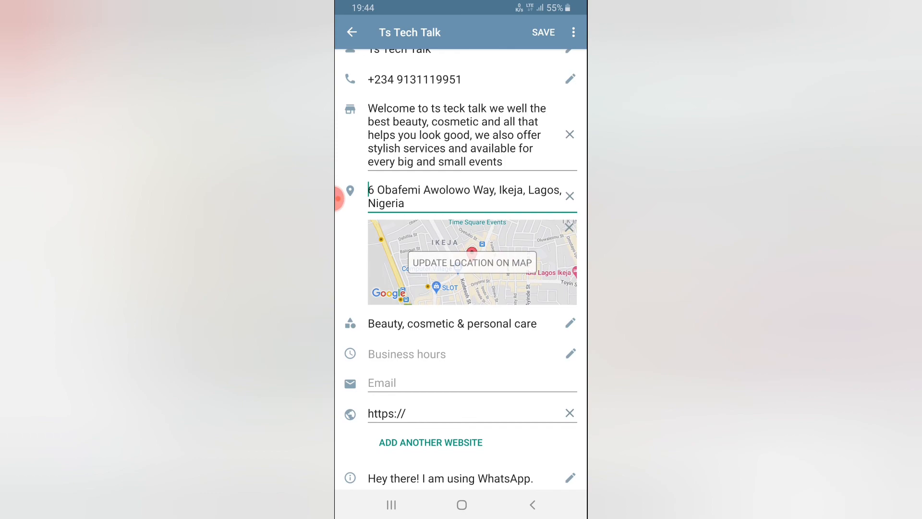
{"action": "left_click", "coordinate": [571, 354]}
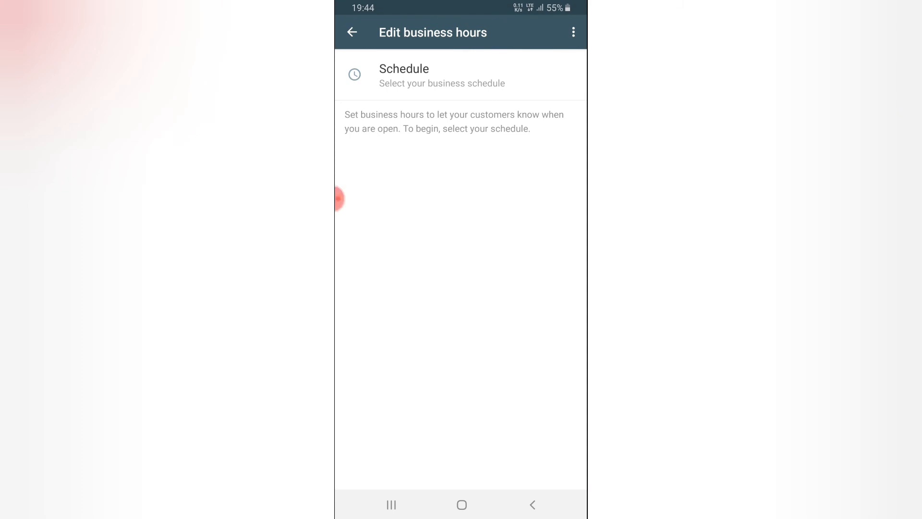
Leave business hours blank and save the Ts Tech Talk business profile
{"action": "left_click", "coordinate": [351, 32]}
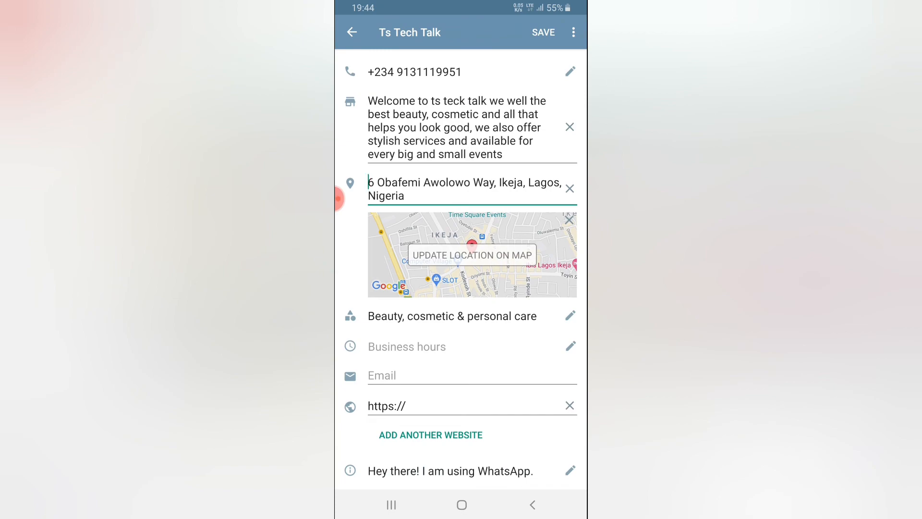
{"action": "left_click", "coordinate": [542, 33]}
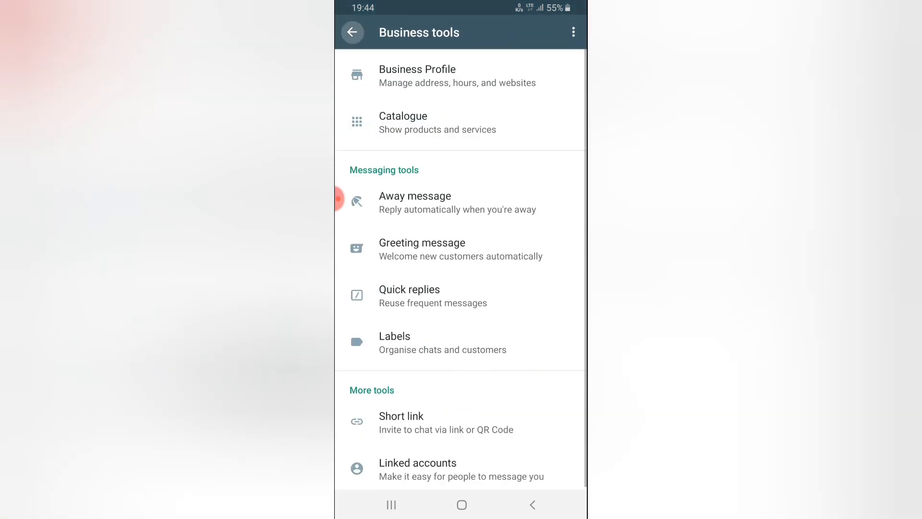
Return to the chats list and open Ts Tech Talk's Settings from the options menu
{"action": "left_click", "coordinate": [352, 32]}
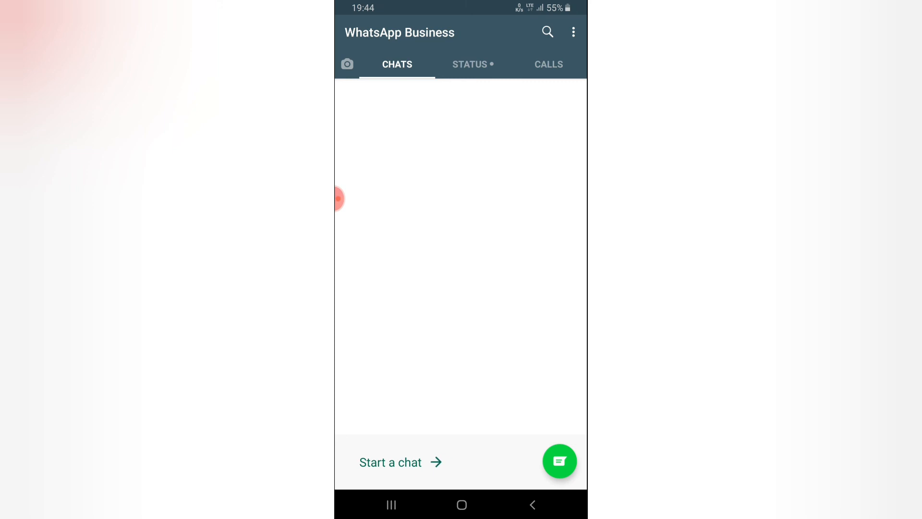
{"action": "left_click", "coordinate": [574, 32]}
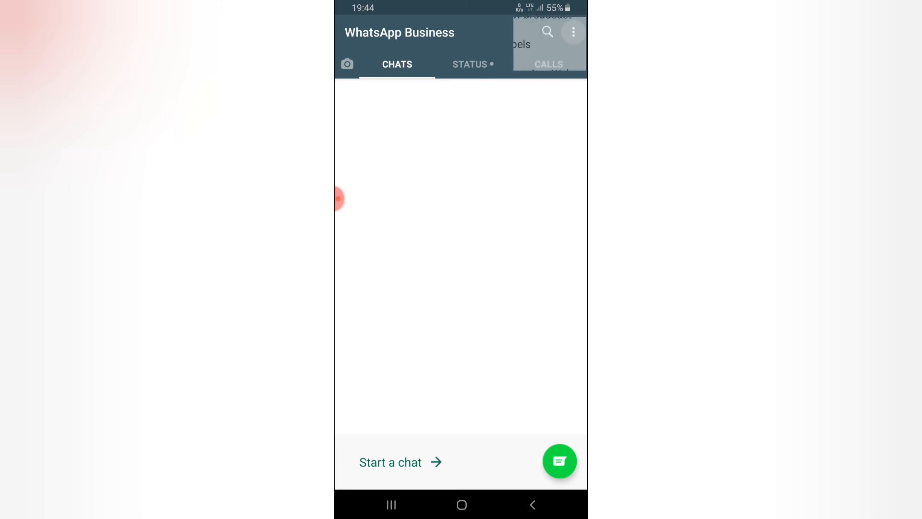
{"action": "left_click", "coordinate": [574, 32]}
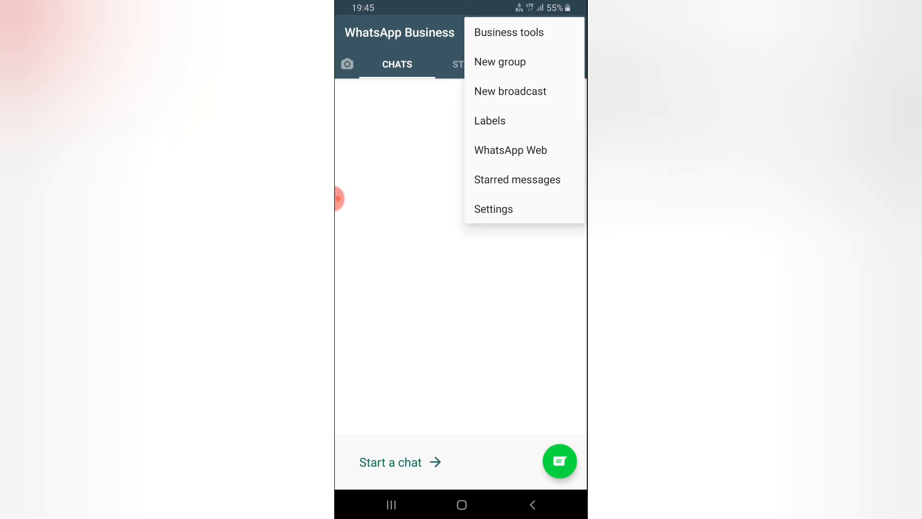
{"action": "left_click", "coordinate": [493, 209]}
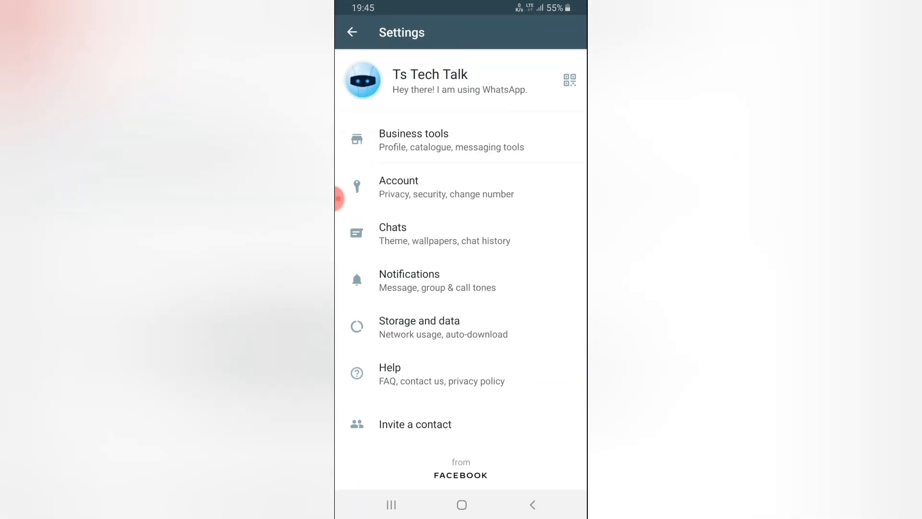
{"action": "left_click", "coordinate": [450, 139]}
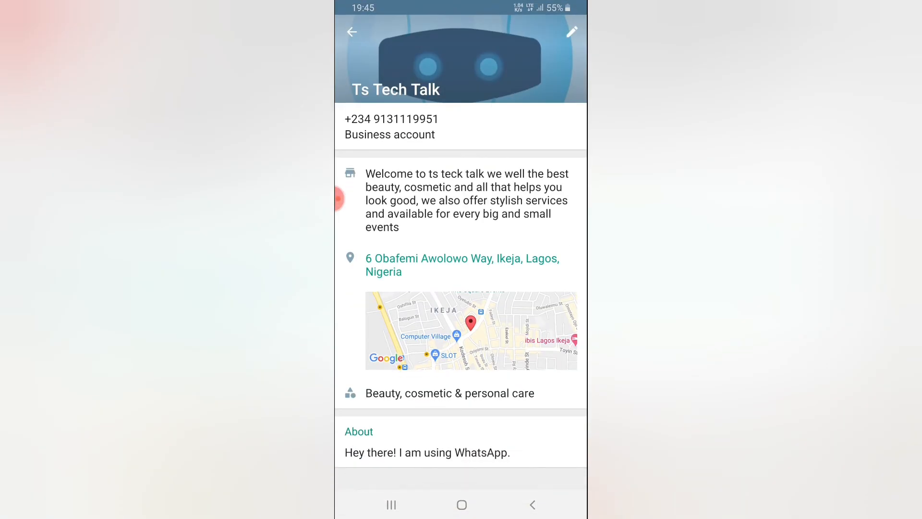
{"action": "left_click", "coordinate": [572, 32]}
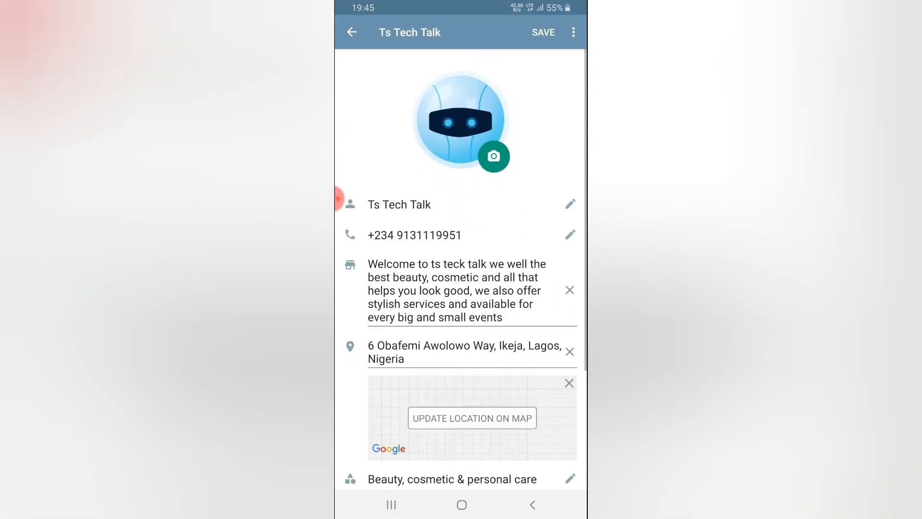
{"action": "scroll", "scroll_direction": "down", "scroll_amount": 3}
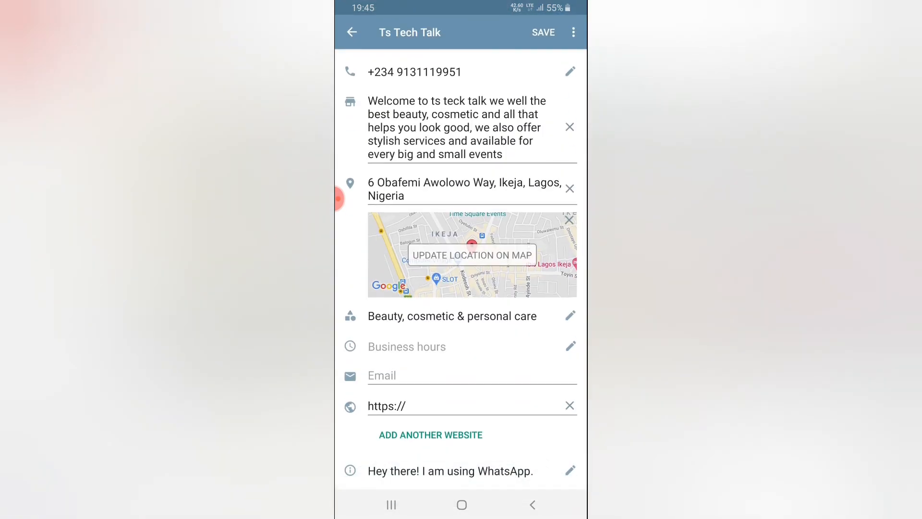
{"action": "left_click", "coordinate": [570, 471]}
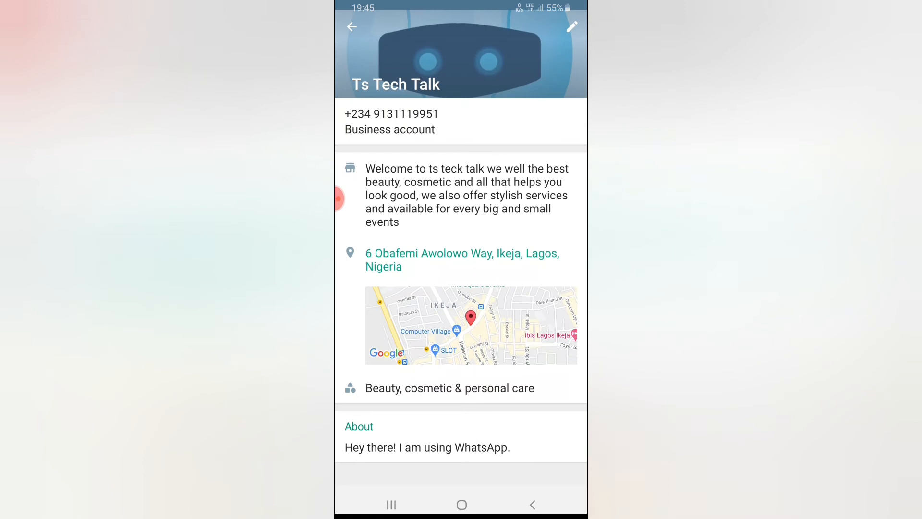
{"action": "left_click", "coordinate": [572, 27]}
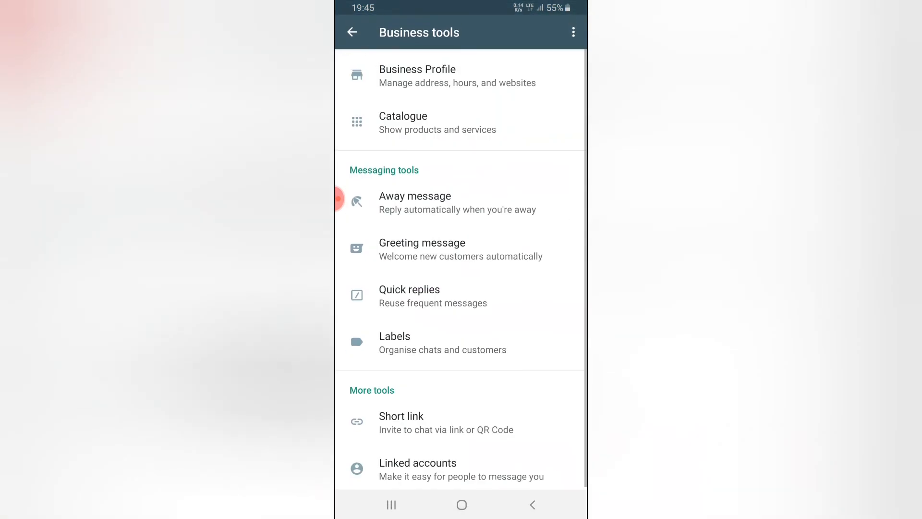
{"action": "left_click", "coordinate": [352, 33]}
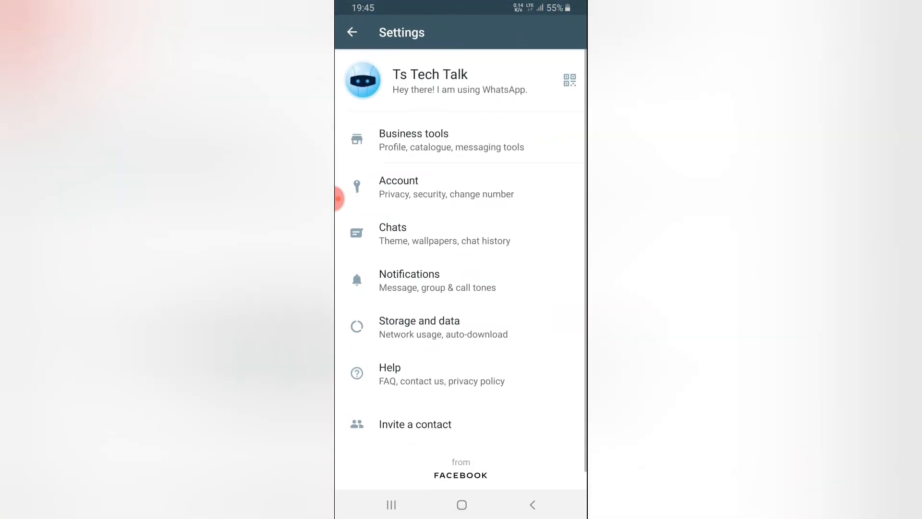